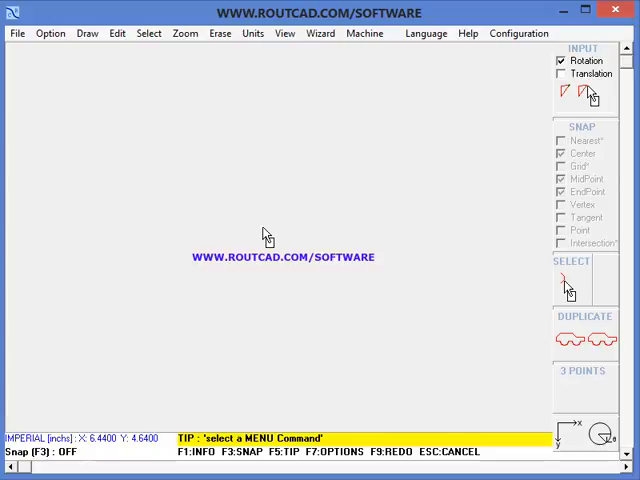
Open the Configuration Panel showing work area, depth of cut and tool diameter
{"action": "left_click", "coordinate": [519, 33]}
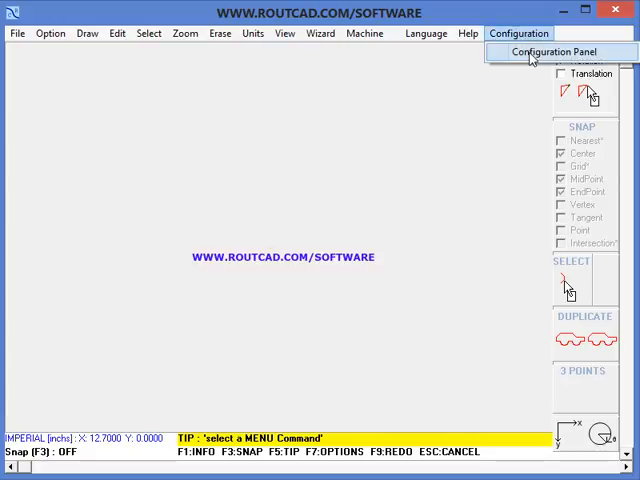
{"action": "left_click", "coordinate": [561, 51]}
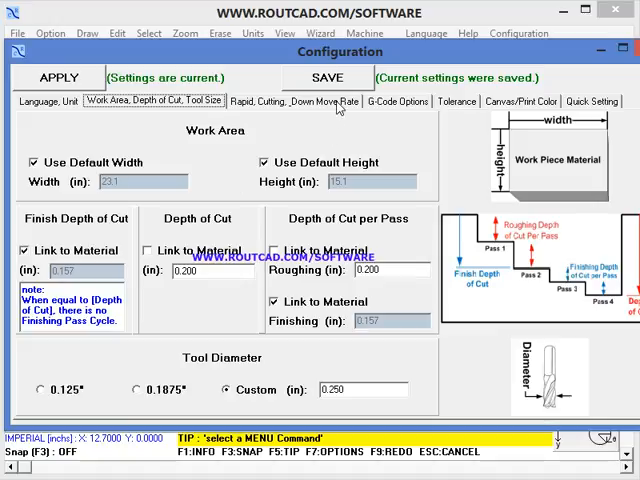
Select Particle Board and Stepper X-Y-Z under G-Code Quick Setting, then close Configuration
{"action": "left_click", "coordinate": [289, 101]}
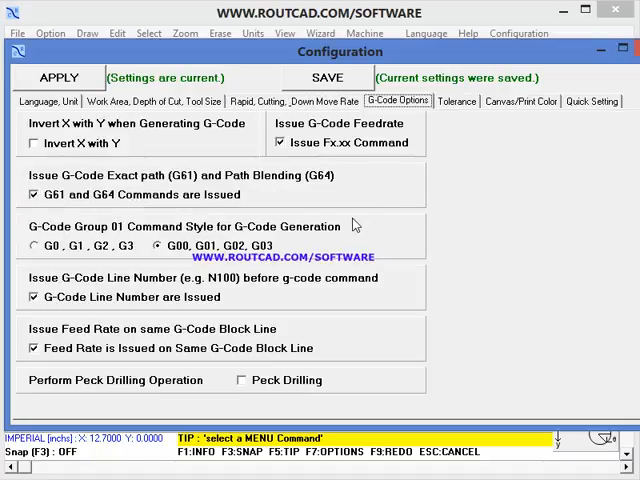
{"action": "left_click", "coordinate": [592, 101]}
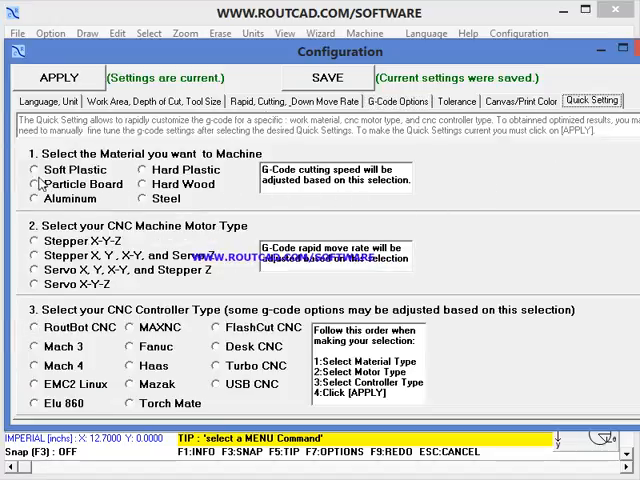
{"action": "left_click", "coordinate": [34, 184]}
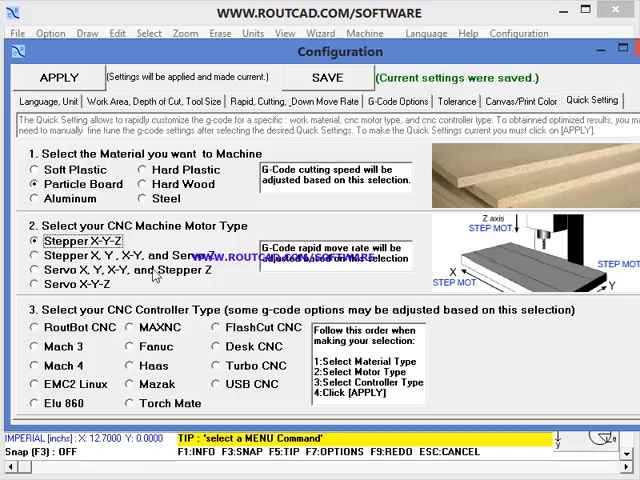
{"action": "left_click", "coordinate": [36, 346]}
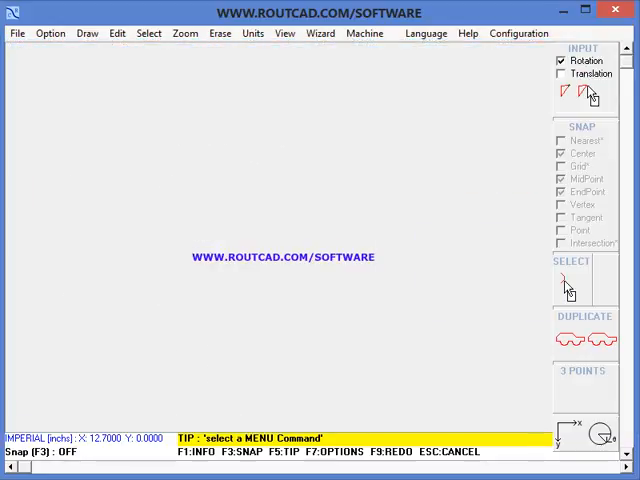
{"action": "mouse_move", "coordinate": [165, 95]}
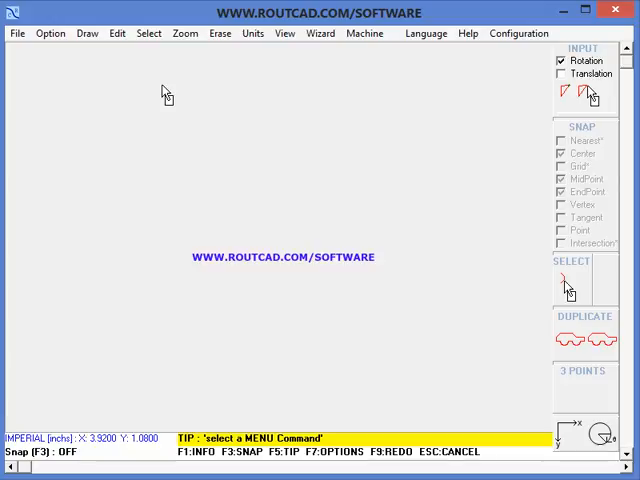
Open the File menu
{"action": "left_click", "coordinate": [17, 33]}
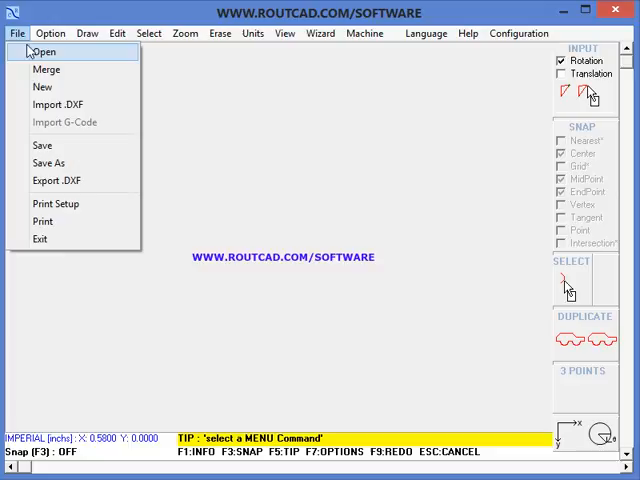
Open the large_2ftx4ft_wood_panel design file
{"action": "left_click", "coordinate": [43, 51]}
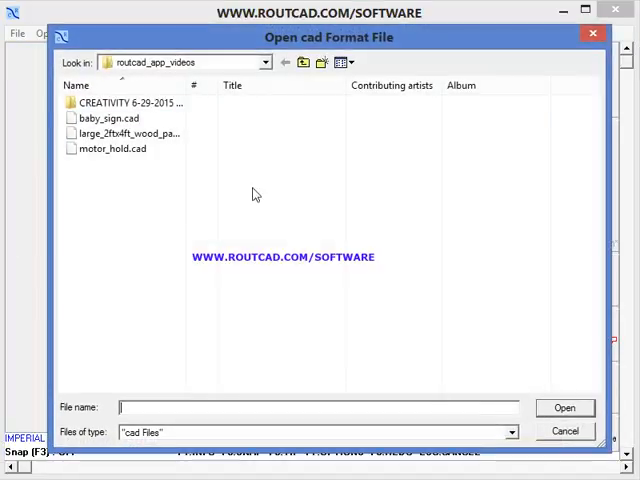
{"action": "left_click", "coordinate": [125, 133]}
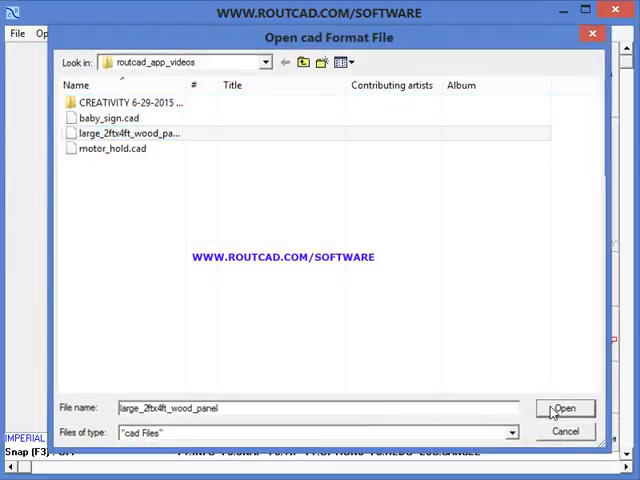
{"action": "left_click", "coordinate": [564, 408]}
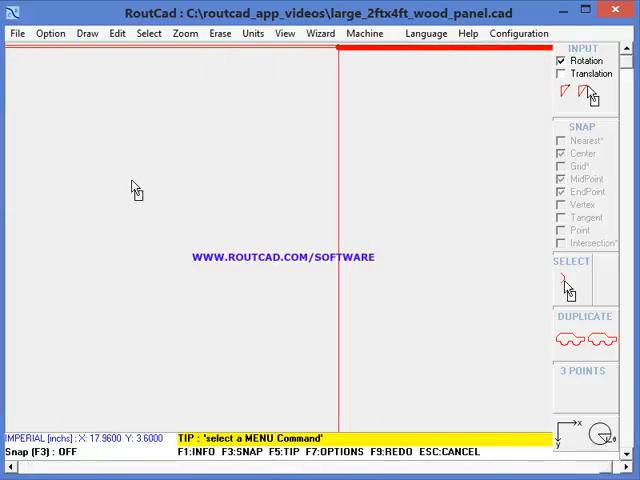
Zoom to extent and turn on Display Rout Arrow for the panel's cut paths
{"action": "left_click", "coordinate": [184, 33]}
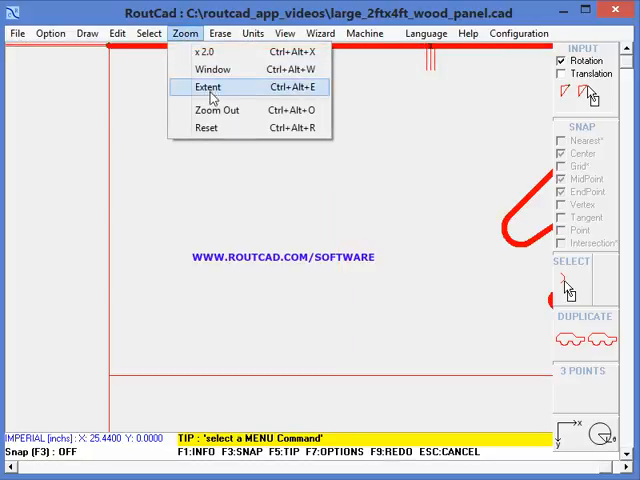
{"action": "left_click", "coordinate": [285, 33]}
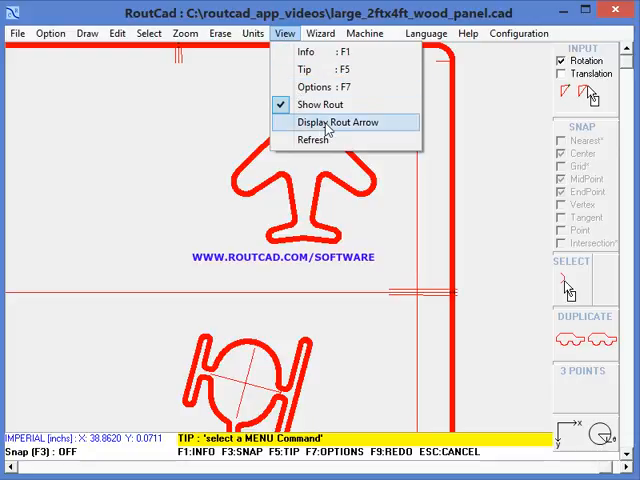
{"action": "left_click", "coordinate": [342, 122]}
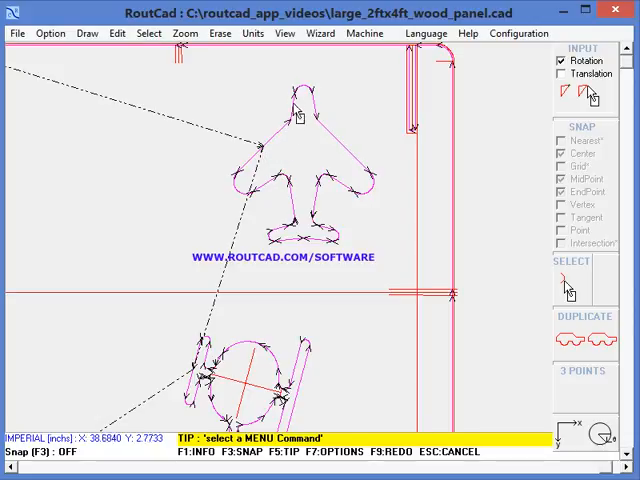
{"action": "mouse_move", "coordinate": [130, 105]}
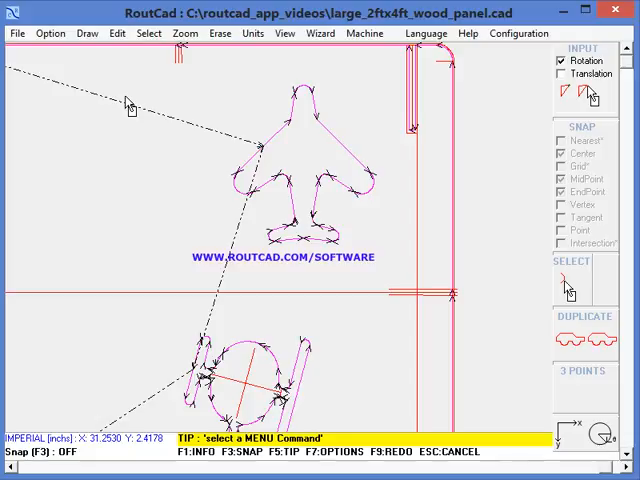
Dismiss the Parabola dialog, then start Export '.rs' and G-Code '.nc' for CNC Milling
{"action": "left_click", "coordinate": [86, 33]}
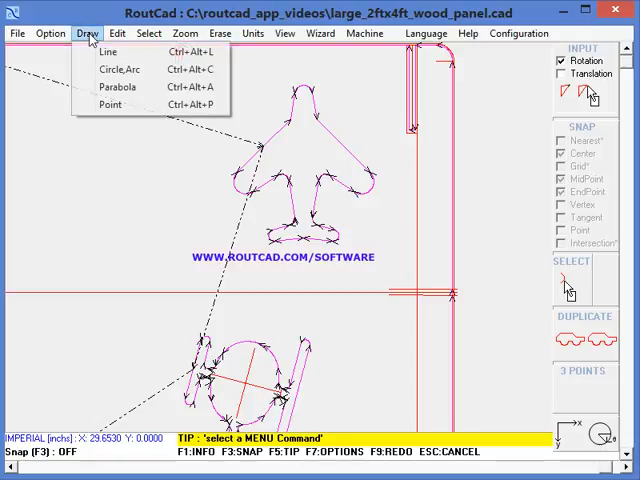
{"action": "left_click", "coordinate": [108, 51]}
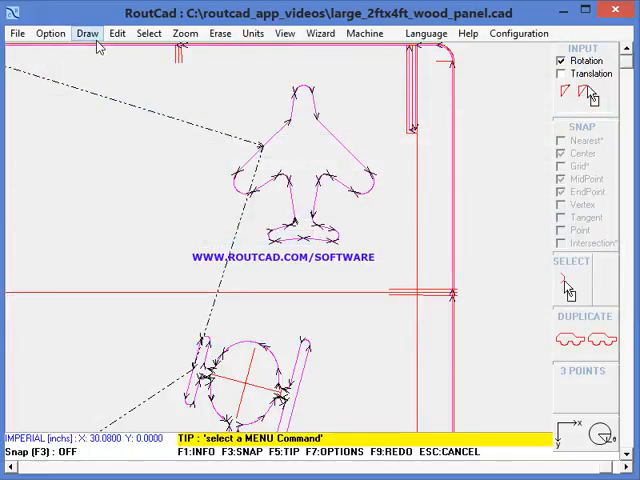
{"action": "left_click", "coordinate": [87, 33]}
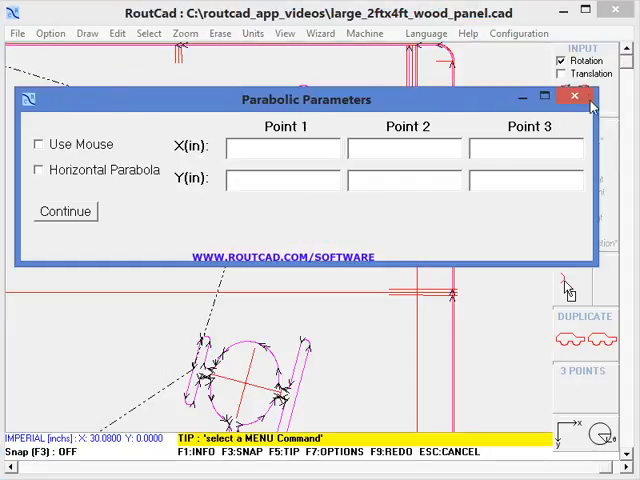
{"action": "left_click", "coordinate": [576, 98]}
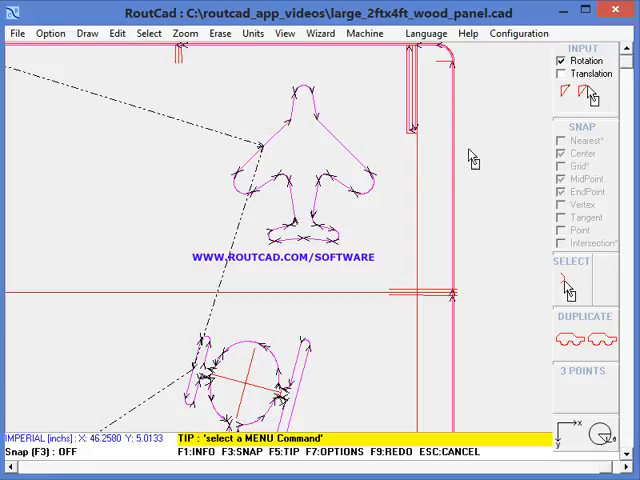
{"action": "left_click", "coordinate": [365, 33]}
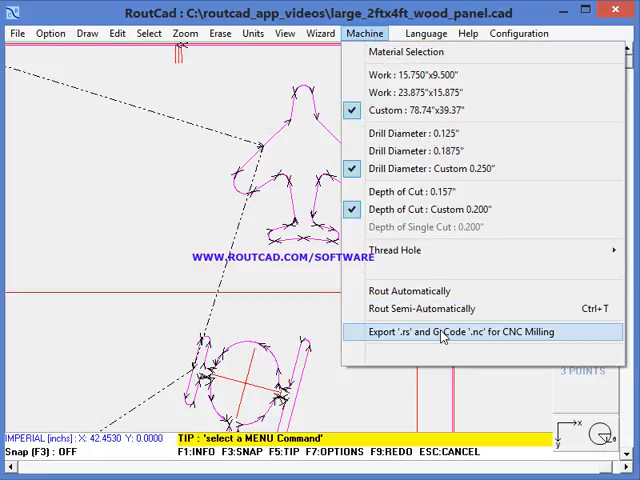
{"action": "left_click", "coordinate": [467, 332]}
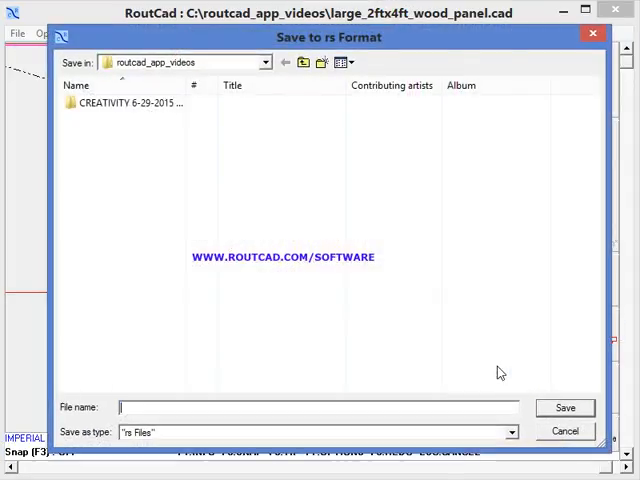